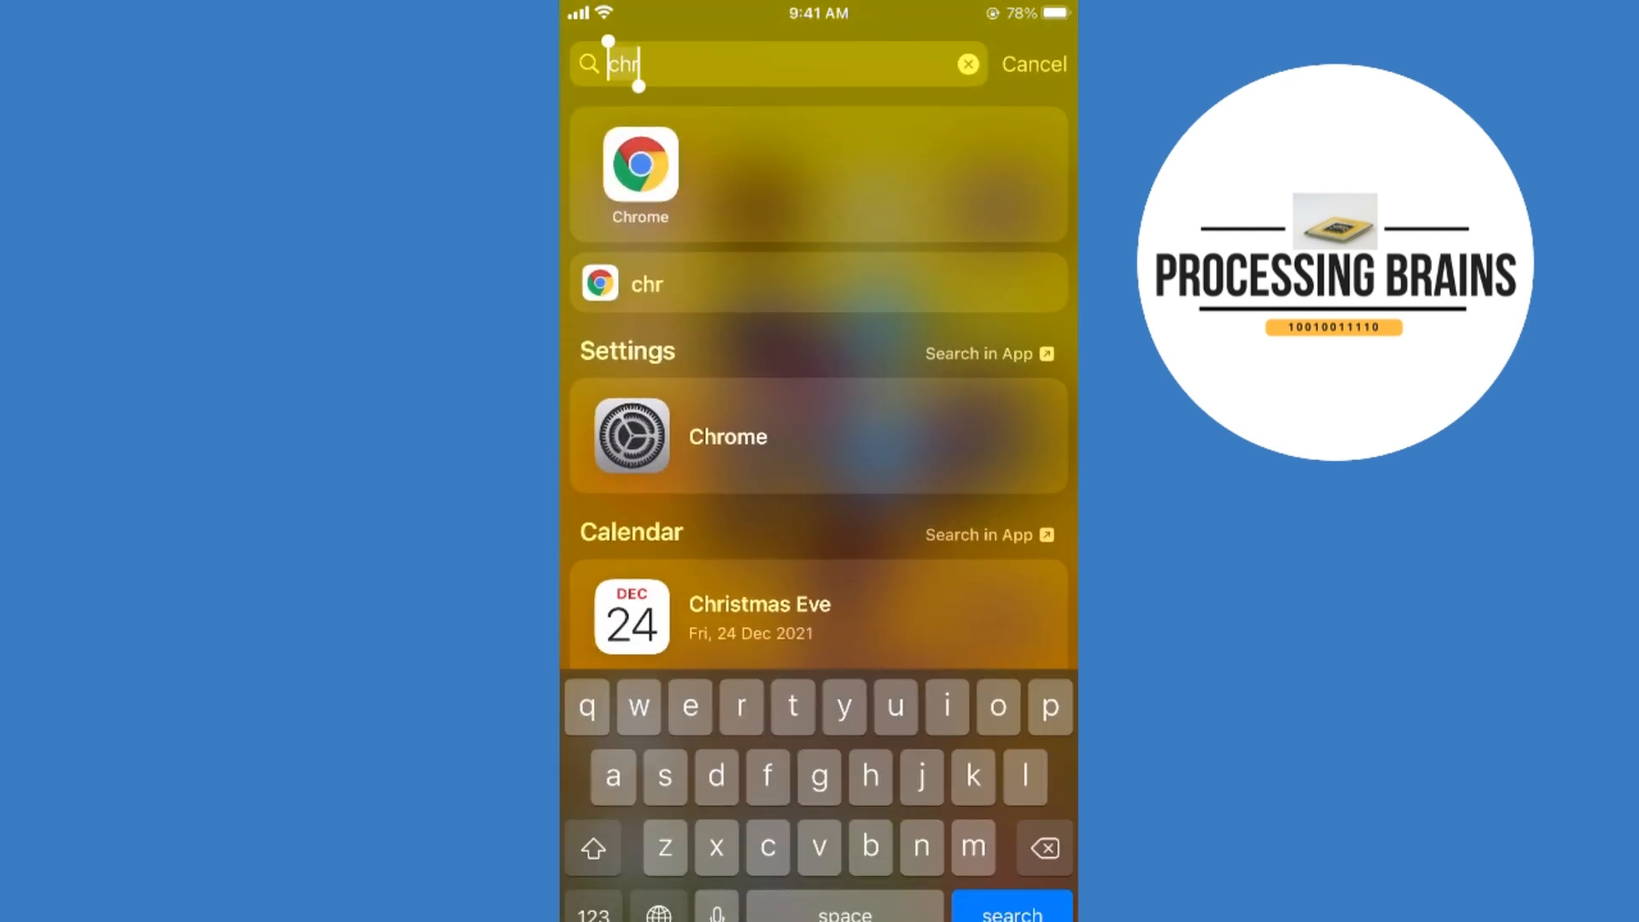
Step: Launch Chrome from the Spotlight search result
click(639, 173)
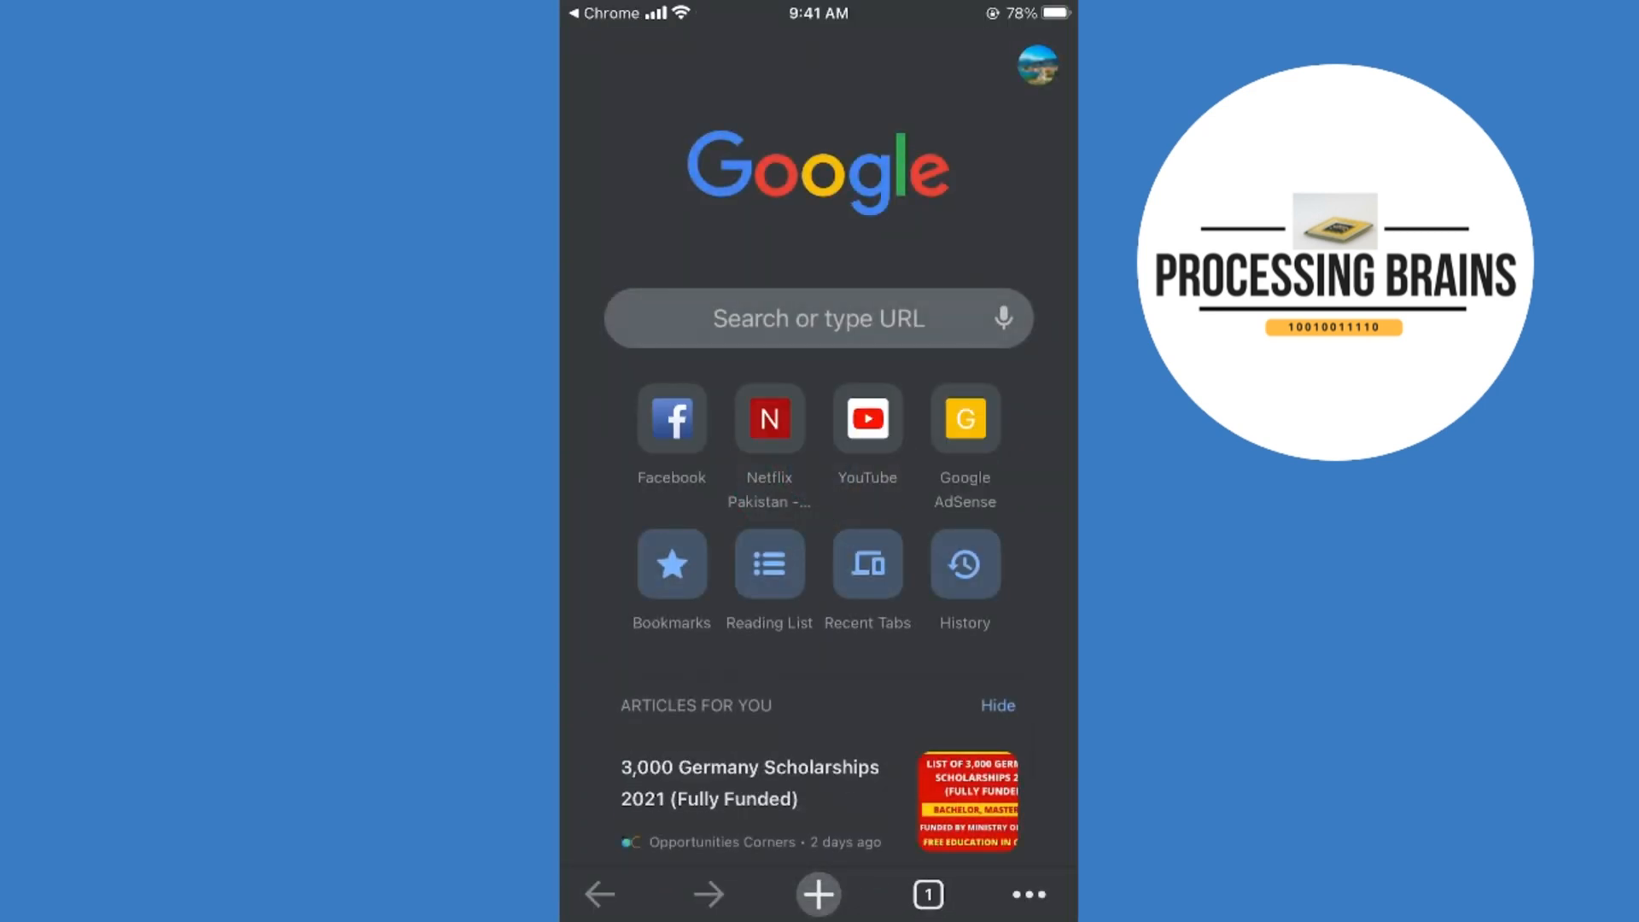
Step: Search Google for 'youtube studio' from the address bar's history suggestion
click(817, 319)
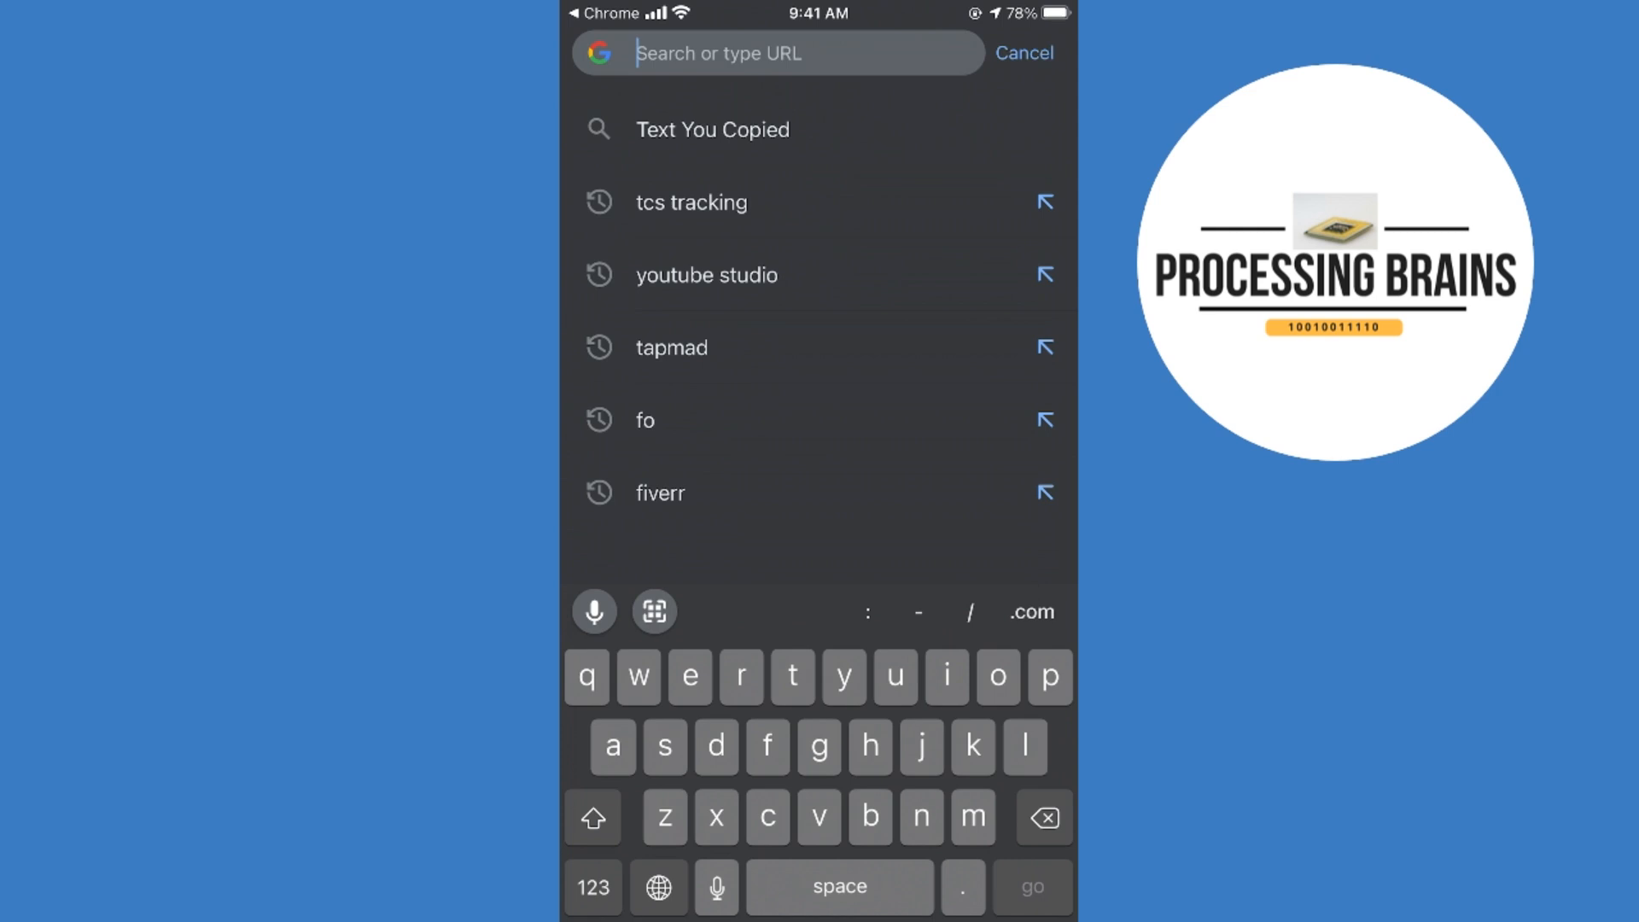
click(705, 275)
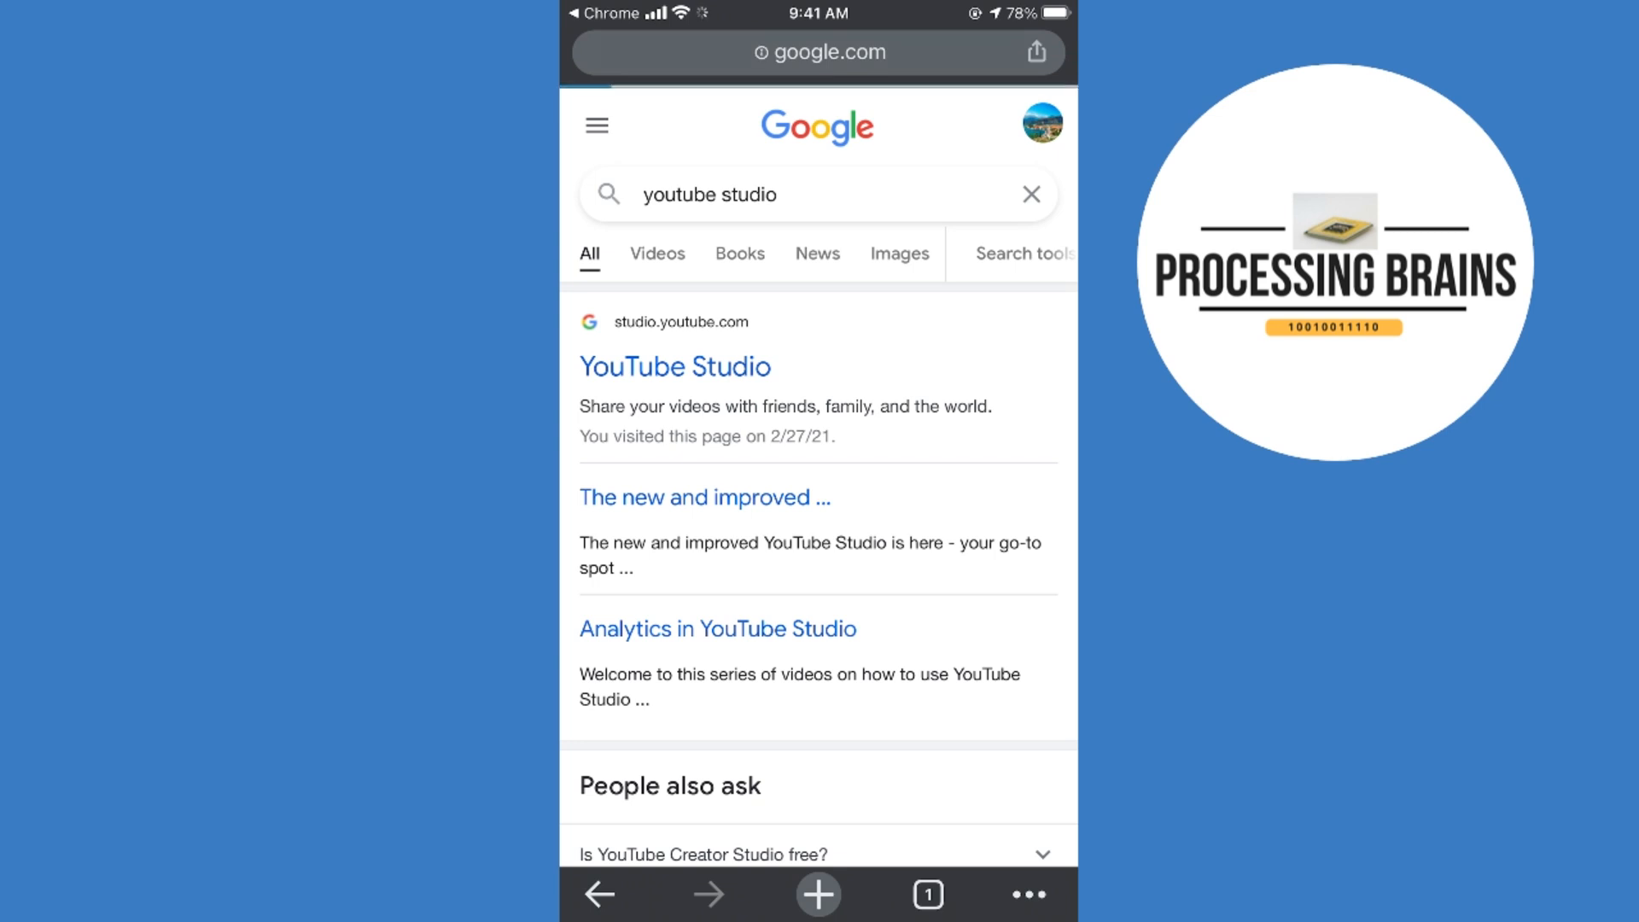
Step: Go to the YouTube Studio site, continue to Studio in the browser, and request the desktop site
click(674, 365)
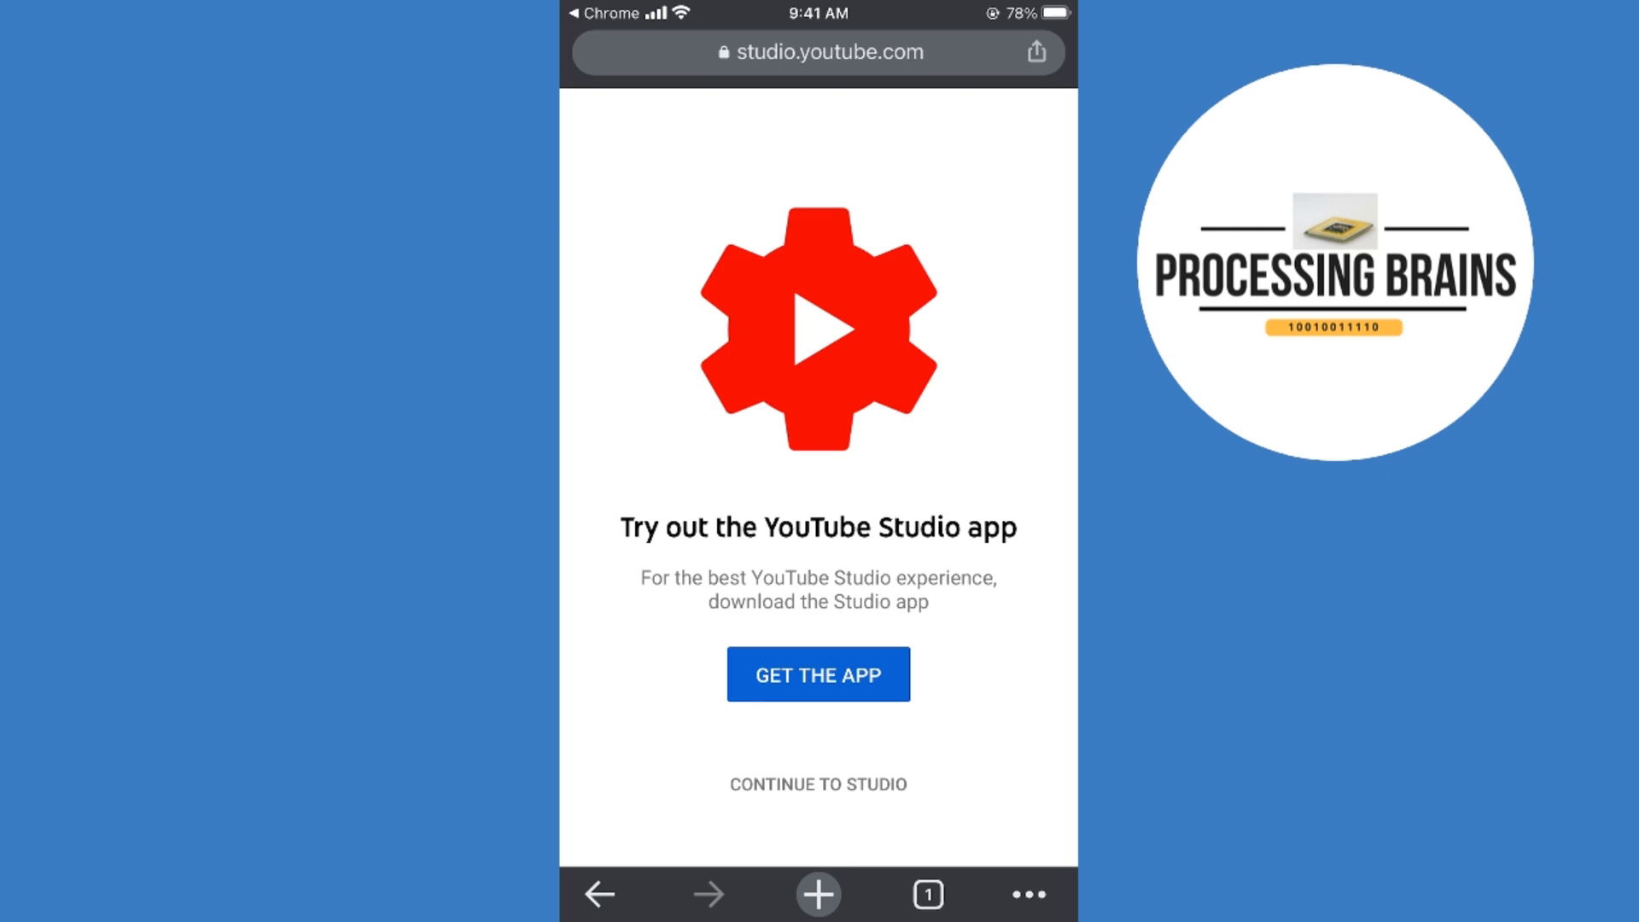
click(1027, 893)
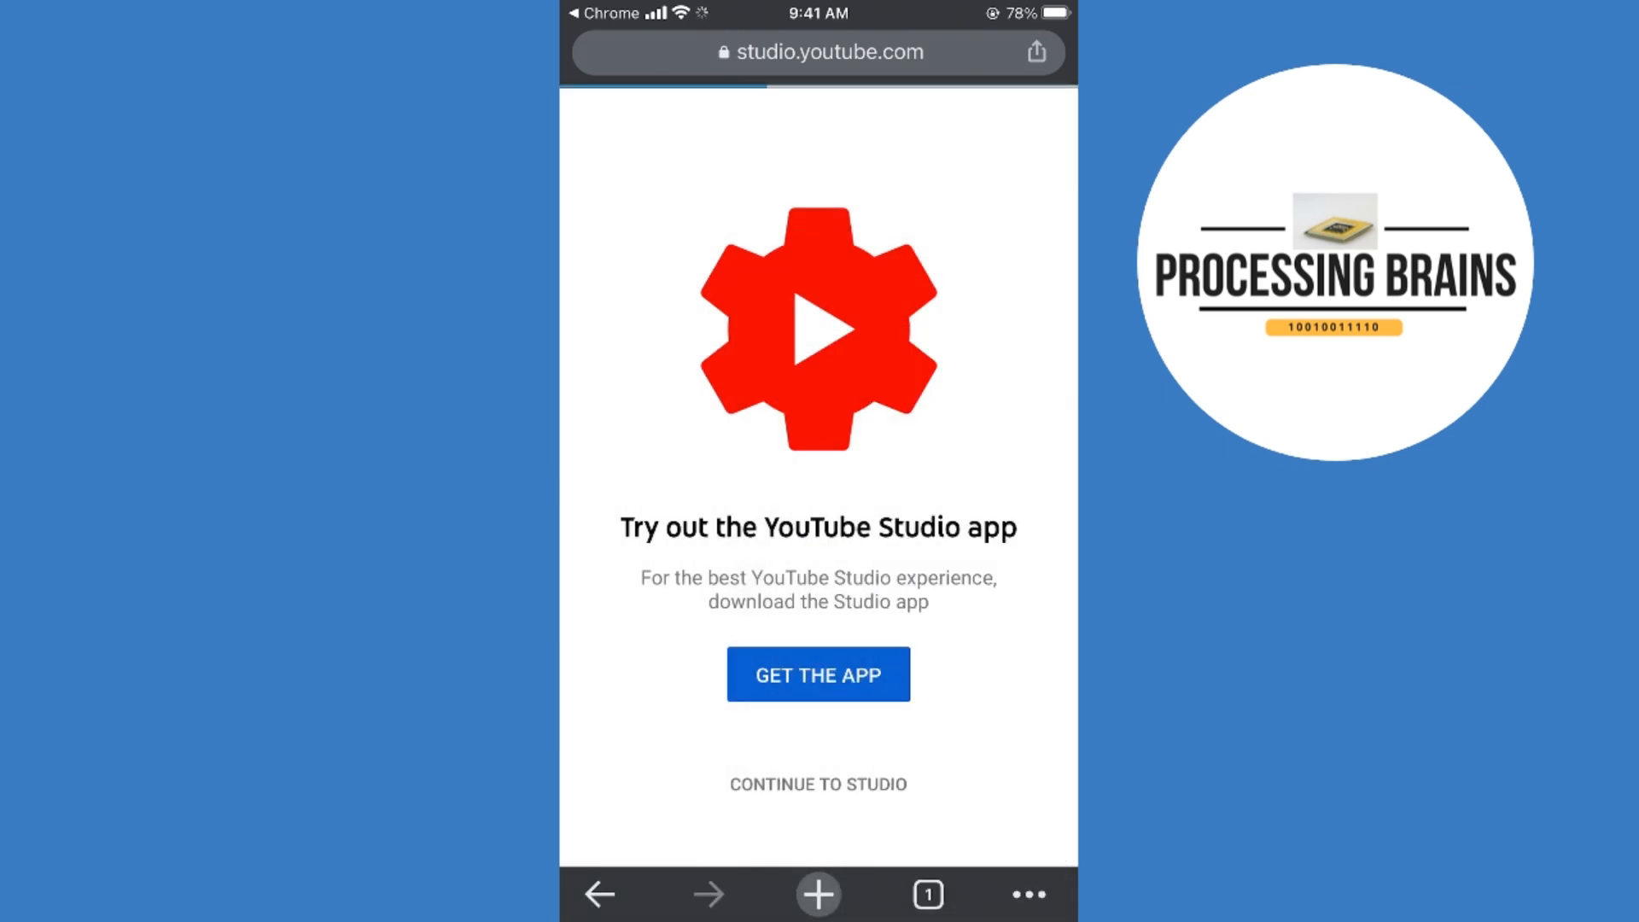
click(818, 783)
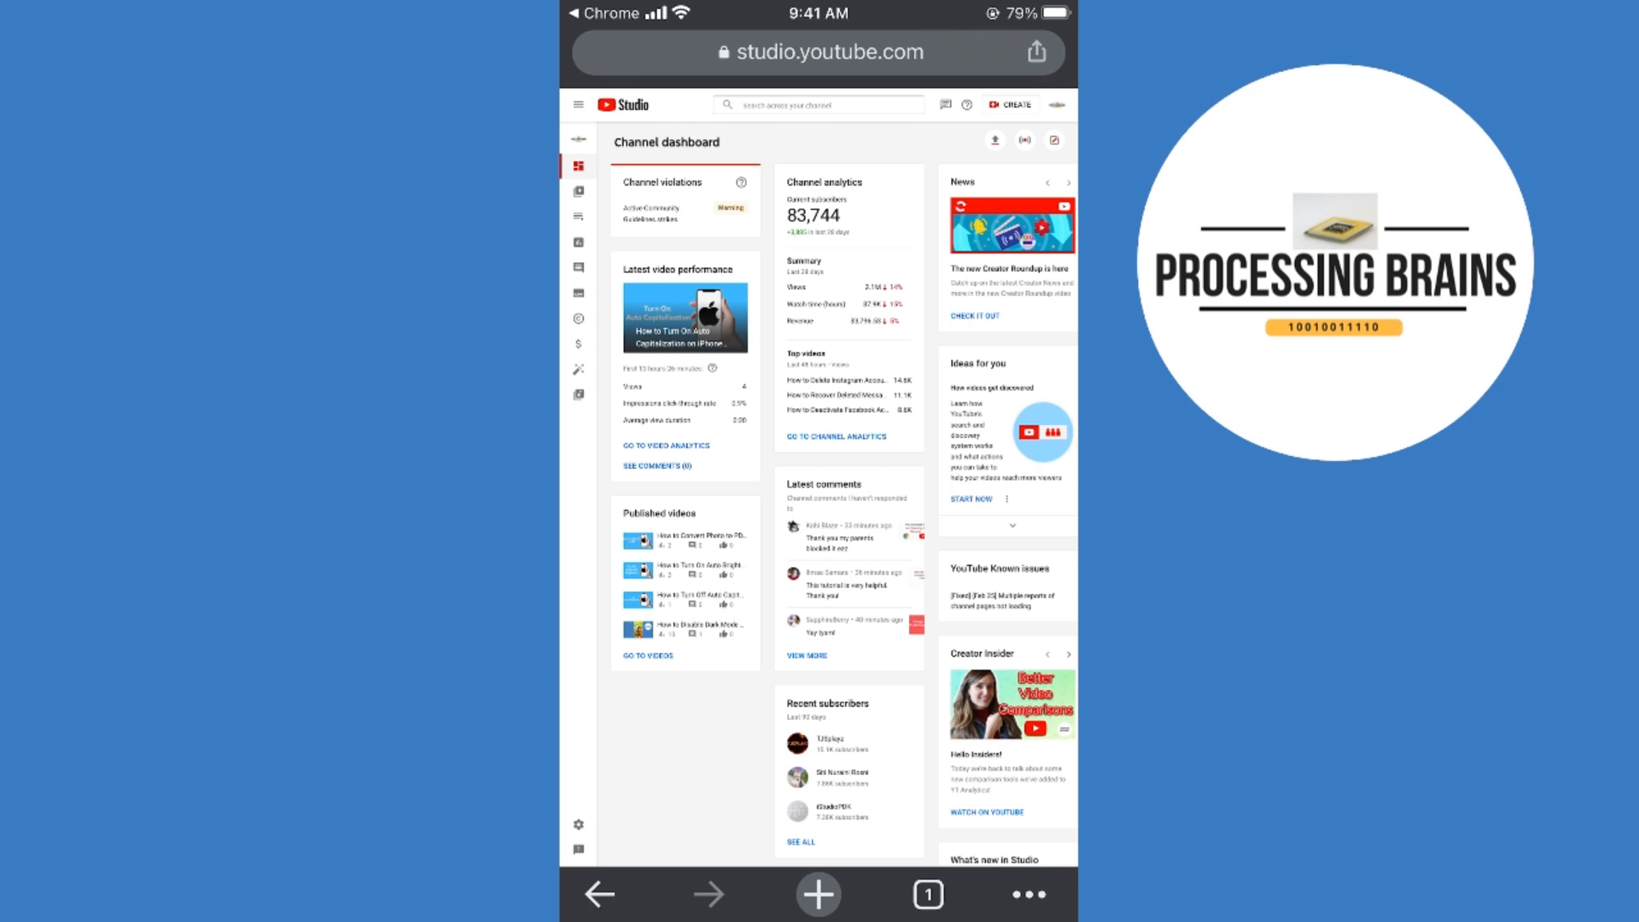
click(1056, 104)
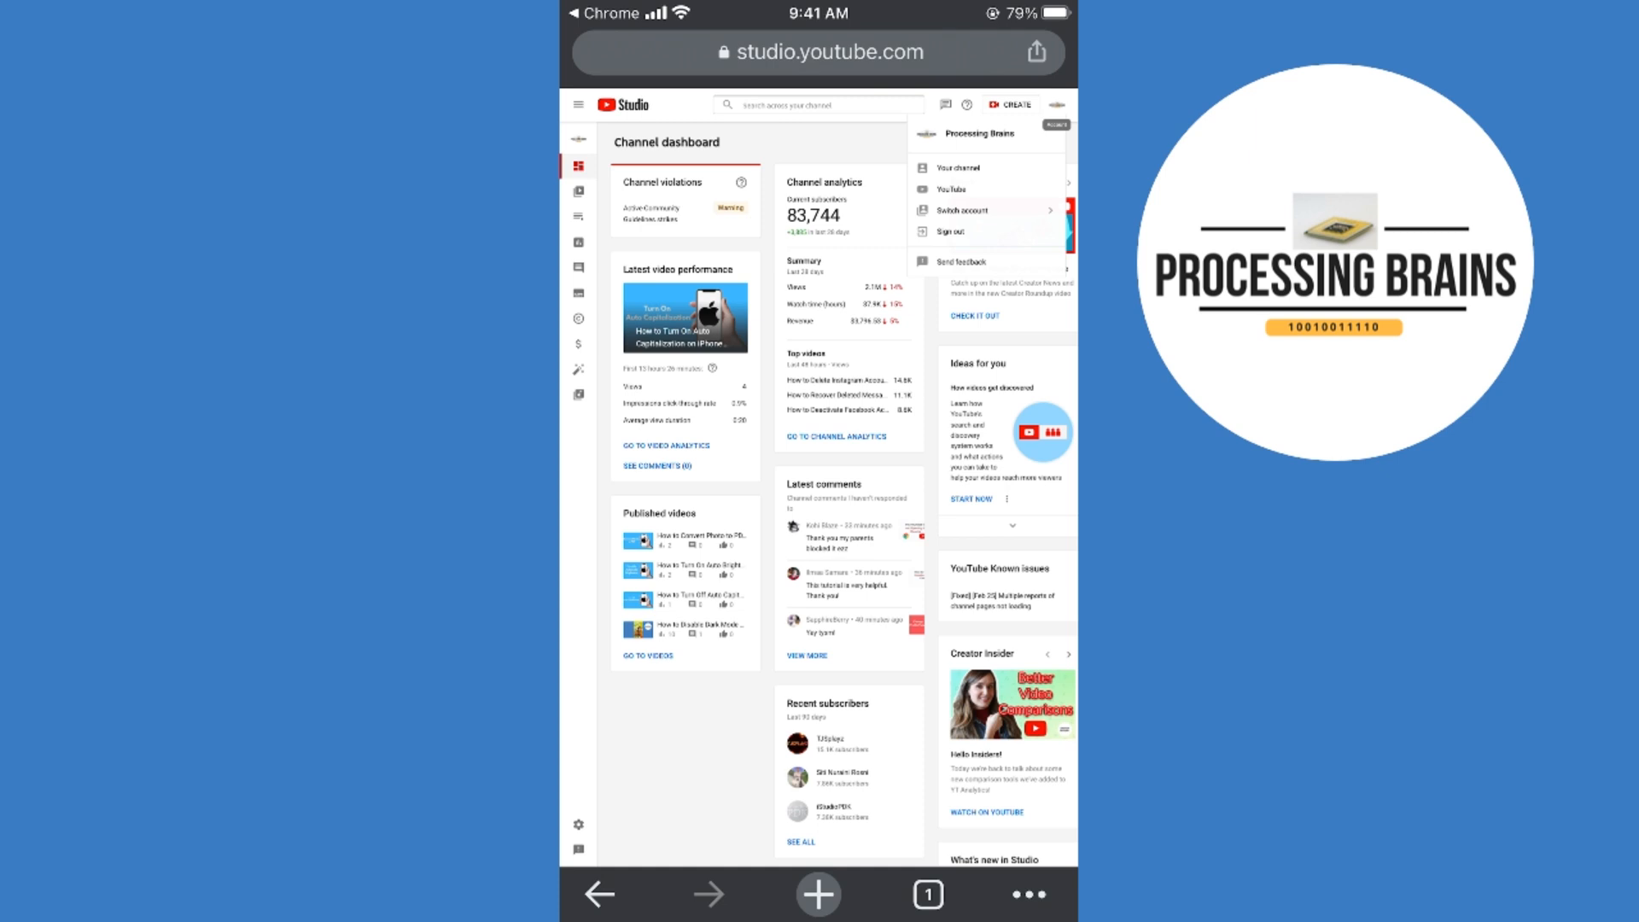
click(1054, 105)
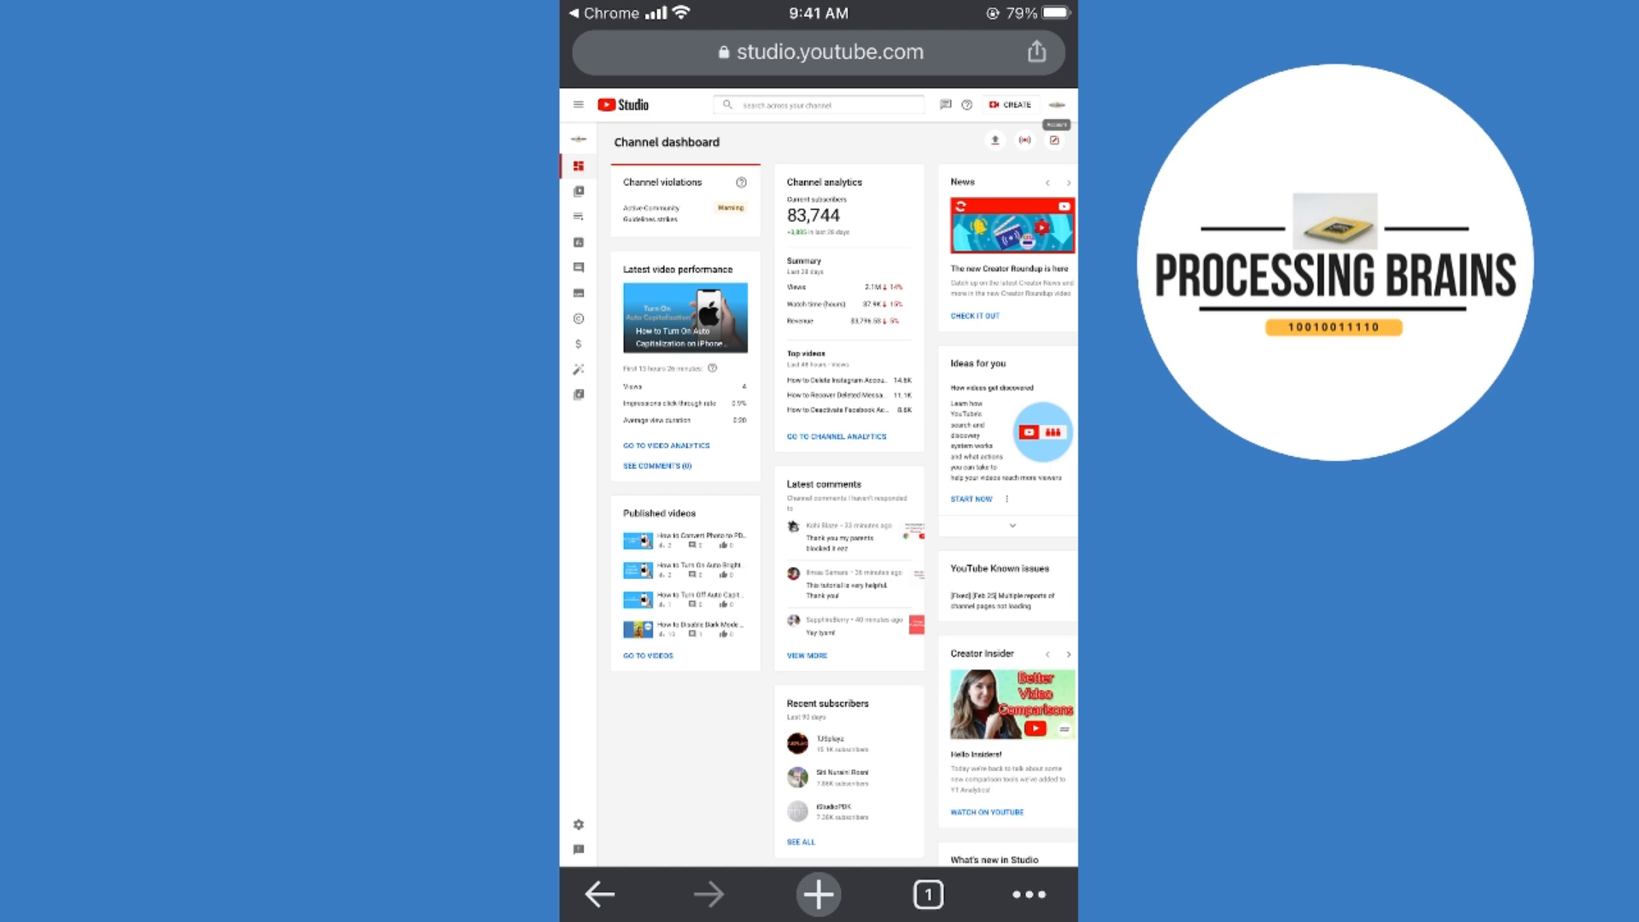
scroll(down, 3)
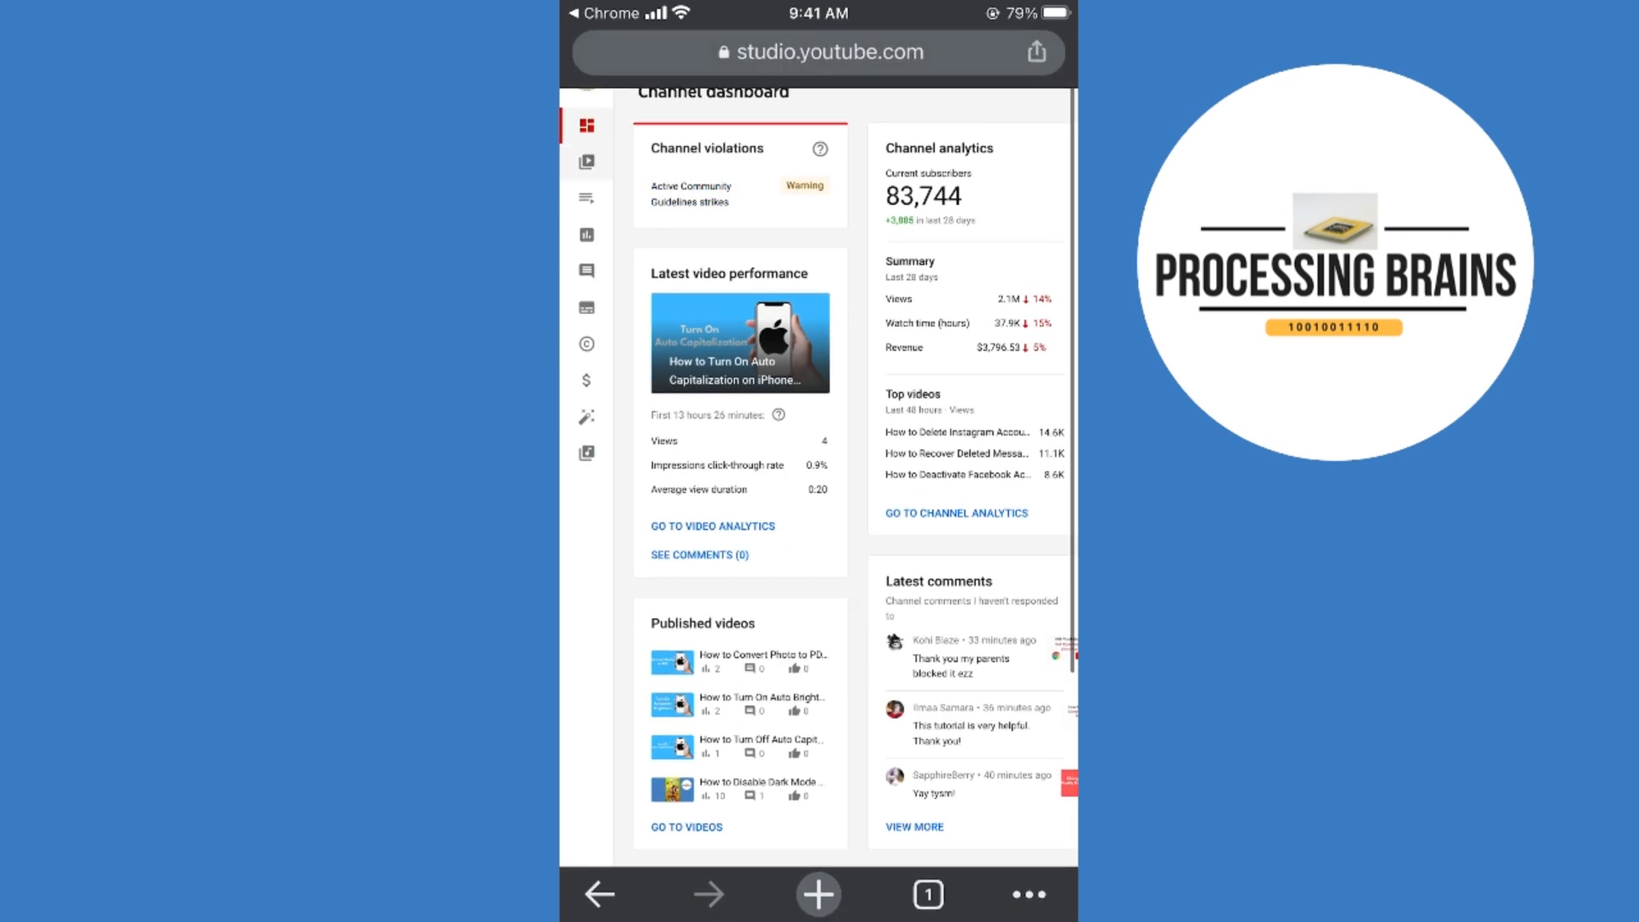
Step: Go to the 'How to Disable Dark Mode' video's details and start a custom thumbnail upload
click(585, 161)
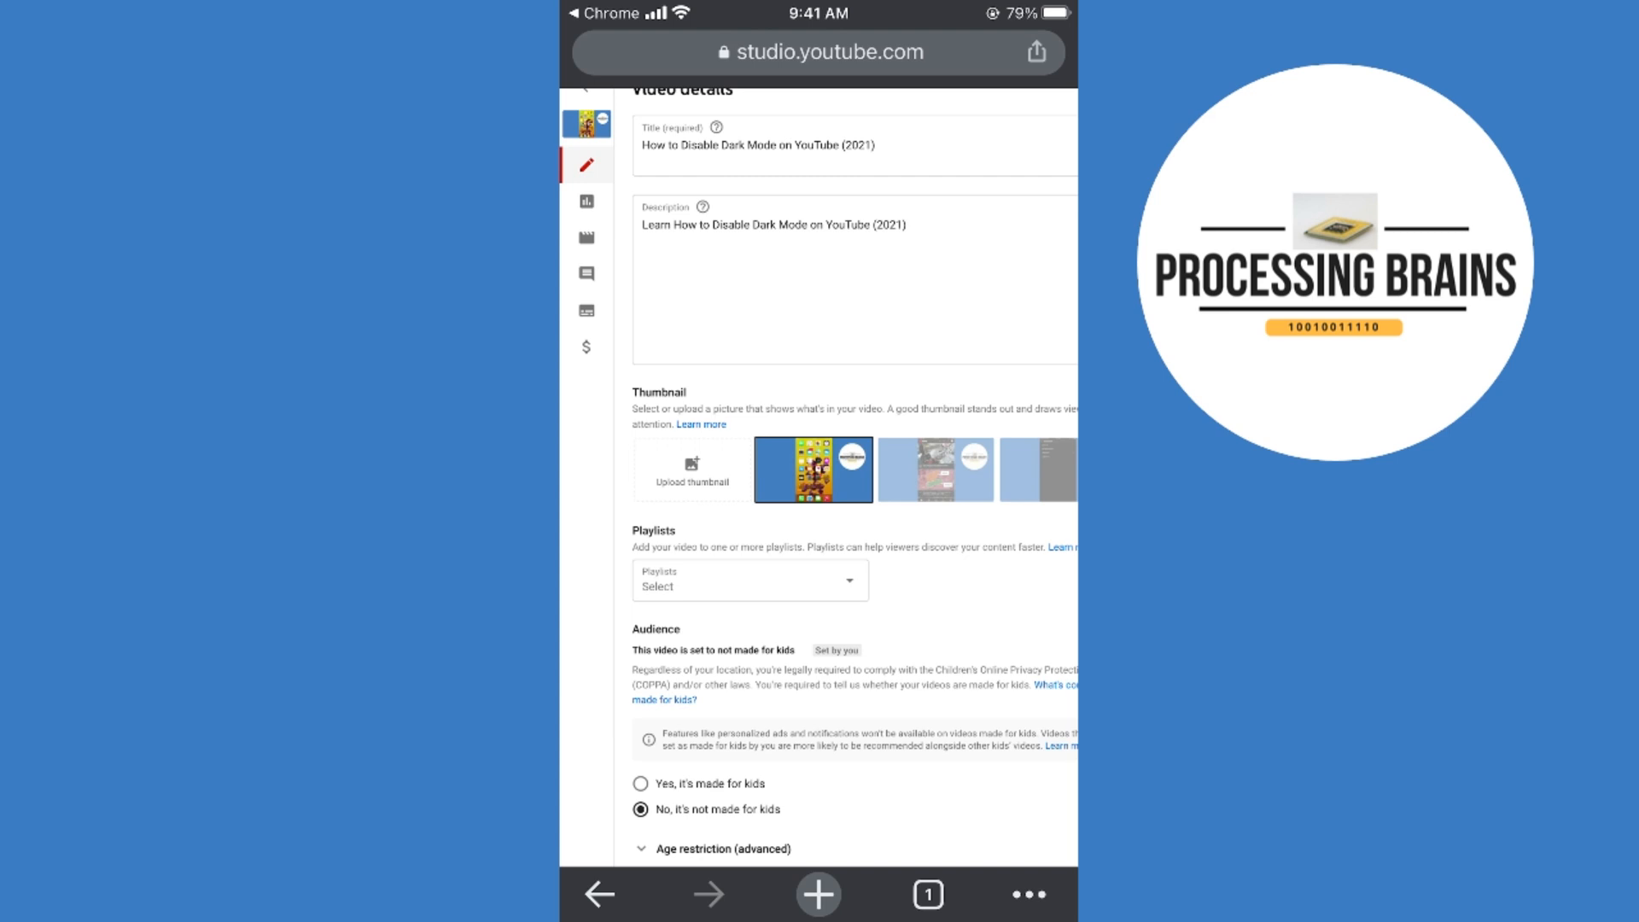
click(691, 468)
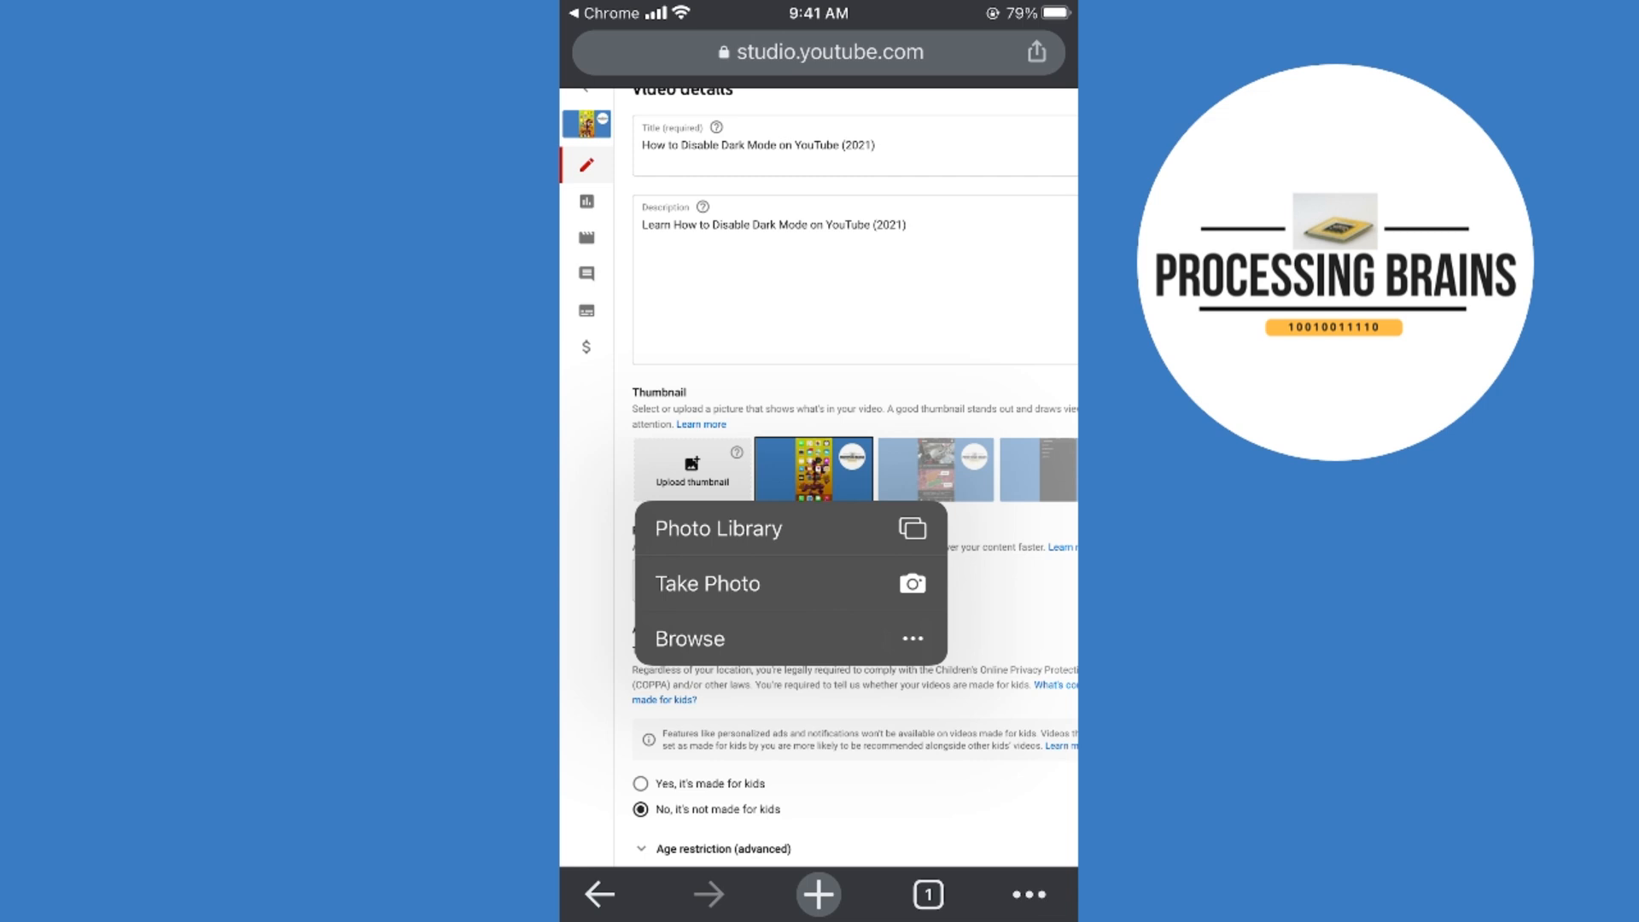
Step: Choose the red Disable Dark Mode image from Photo Library as the thumbnail and save the video
click(719, 527)
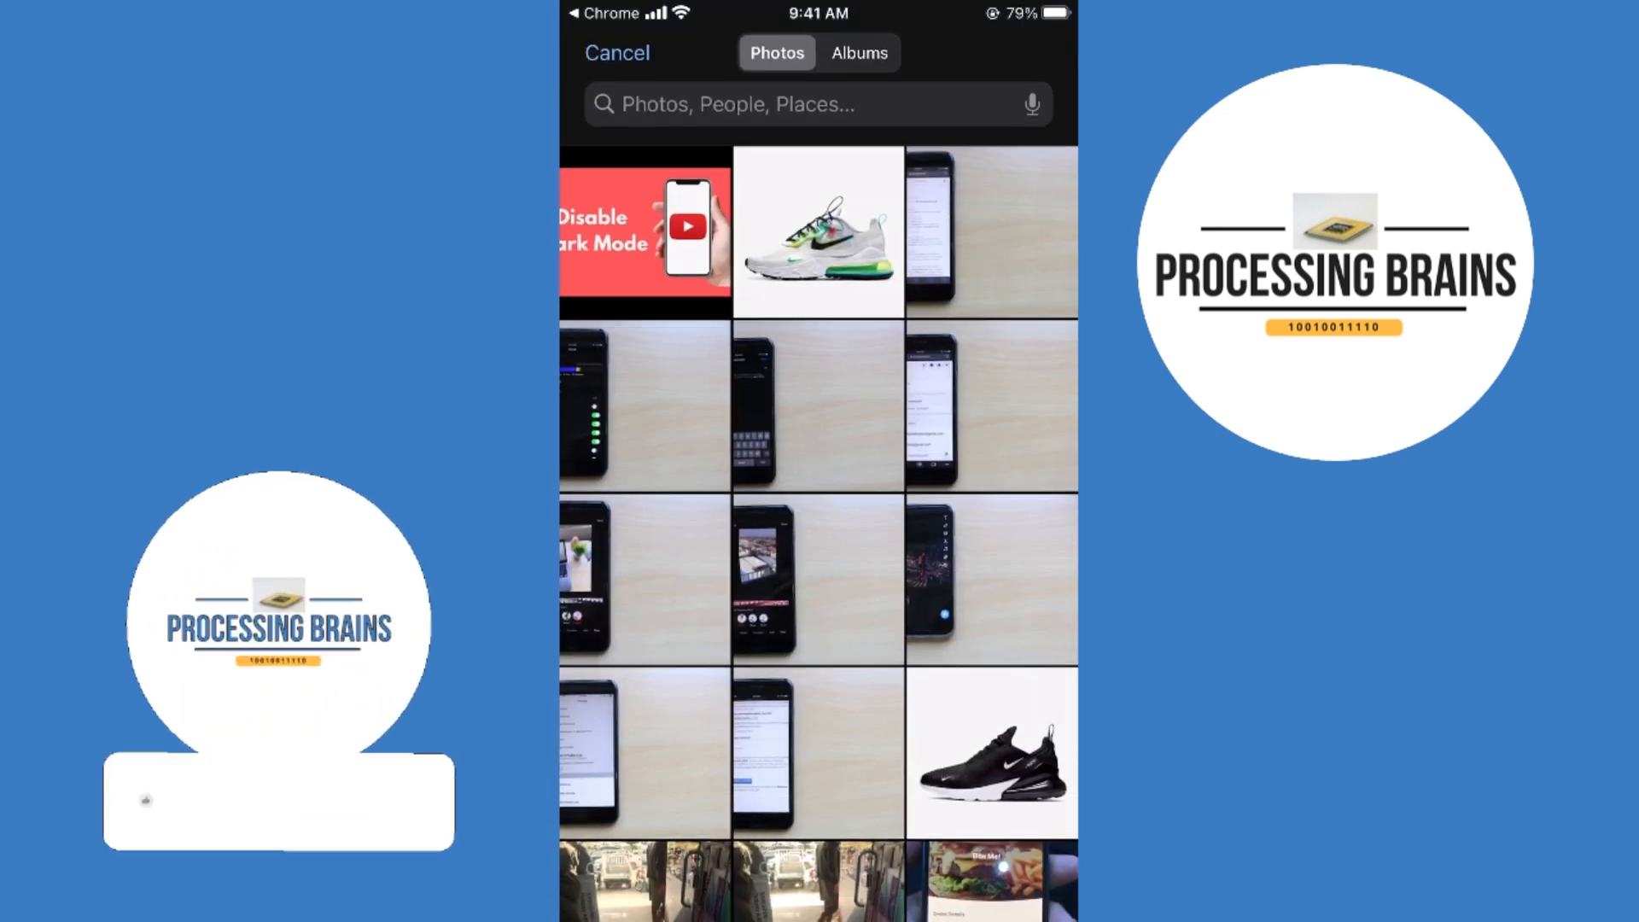
click(644, 230)
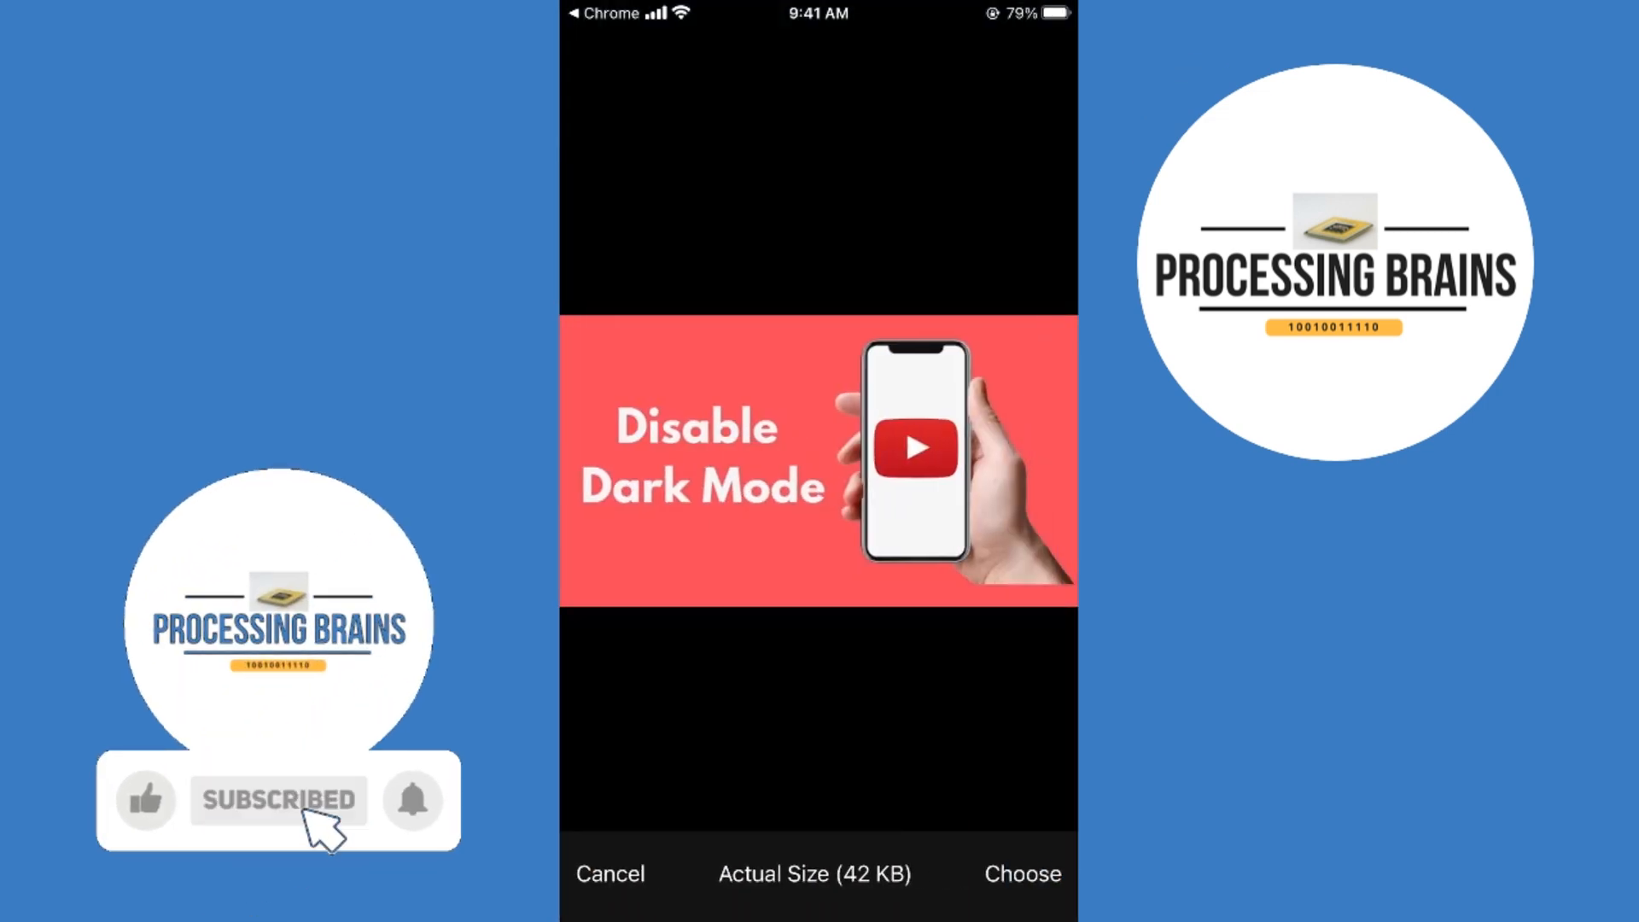
click(143, 799)
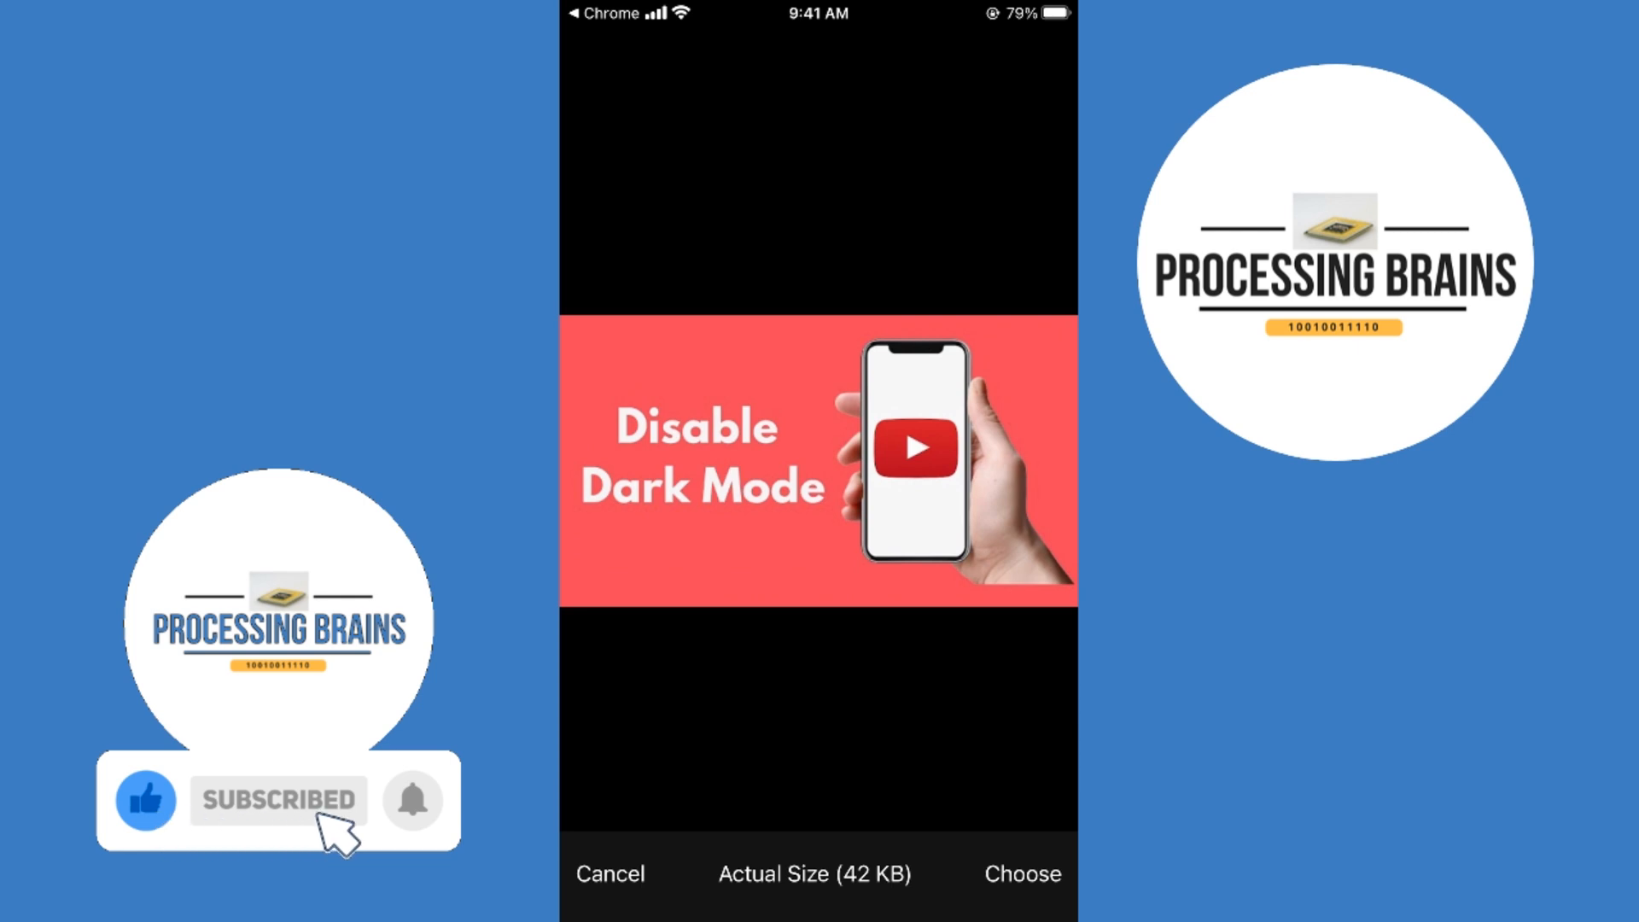
click(1021, 874)
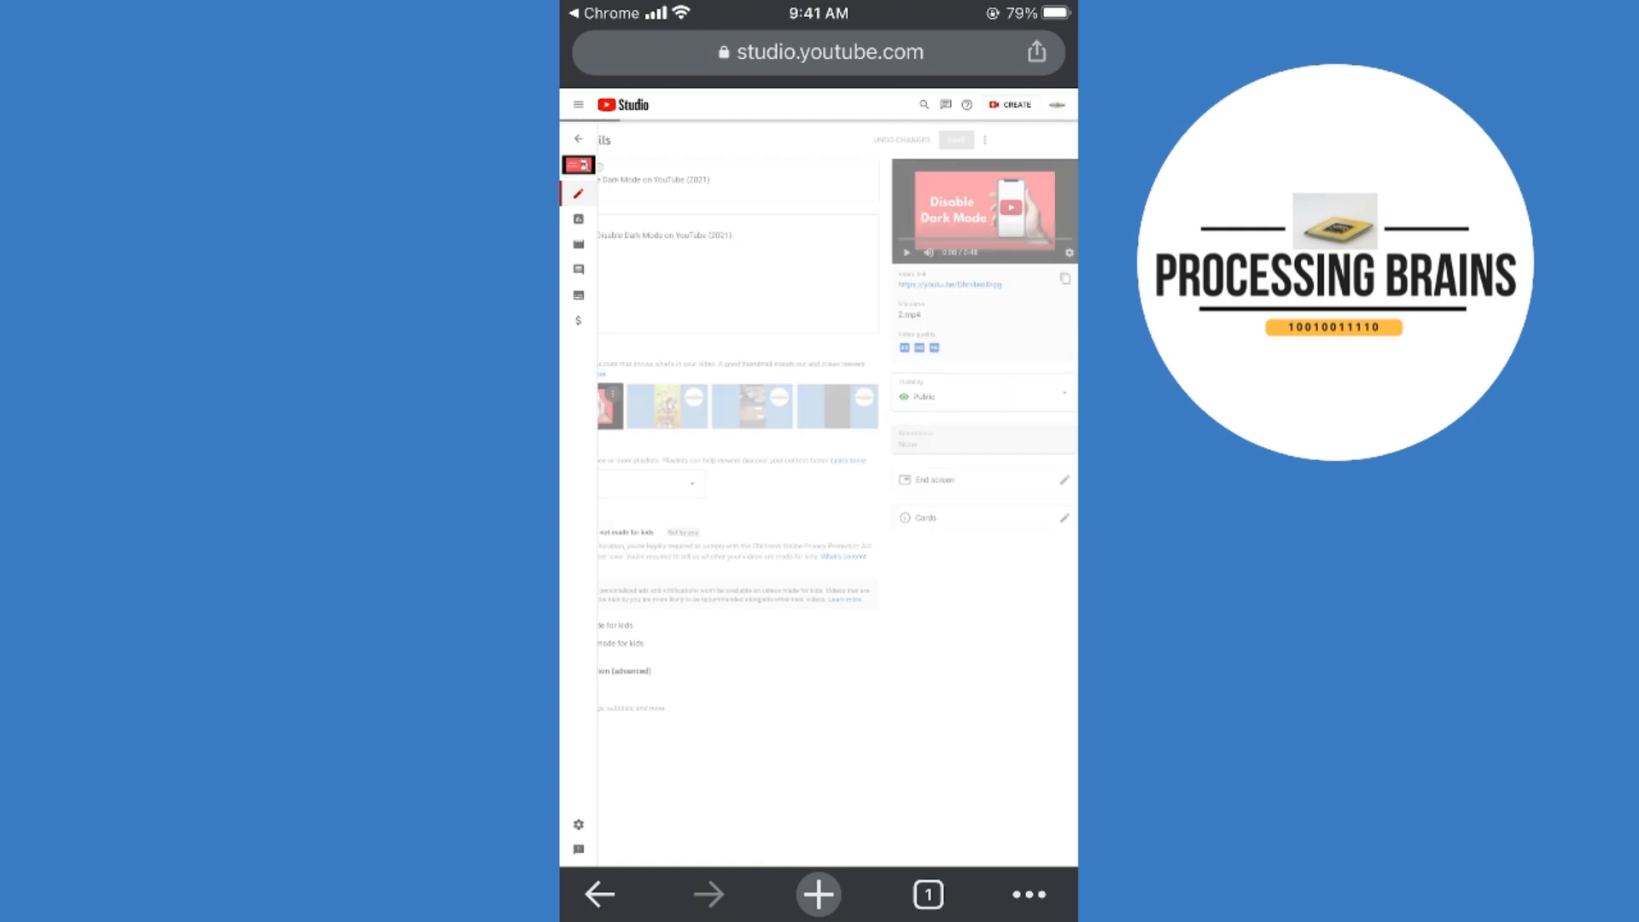
click(952, 140)
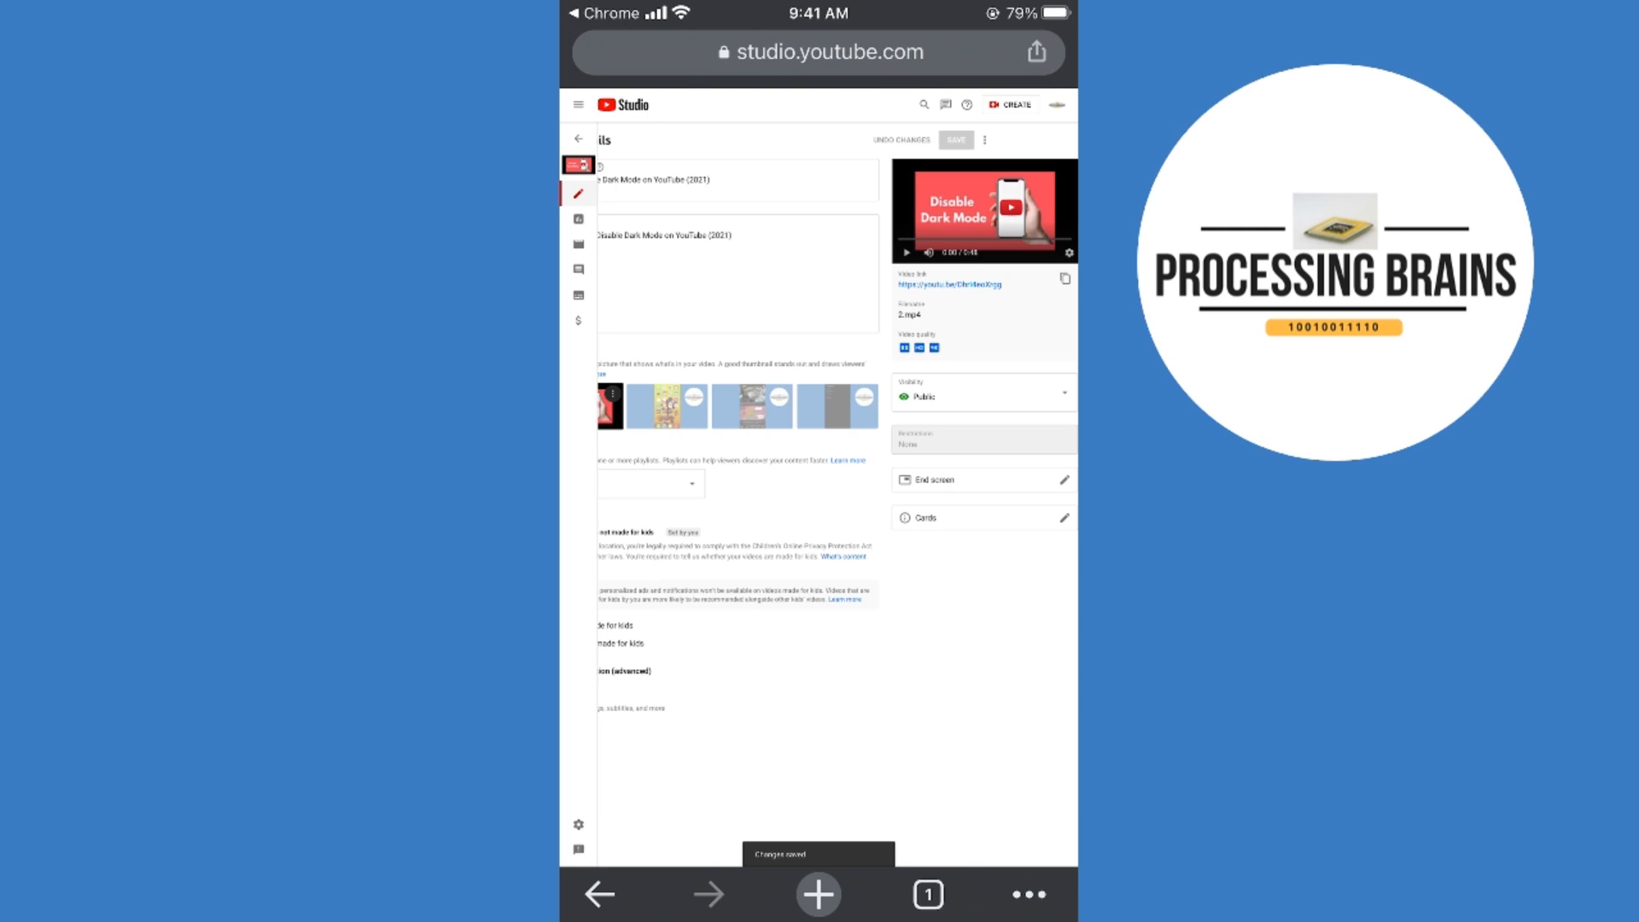